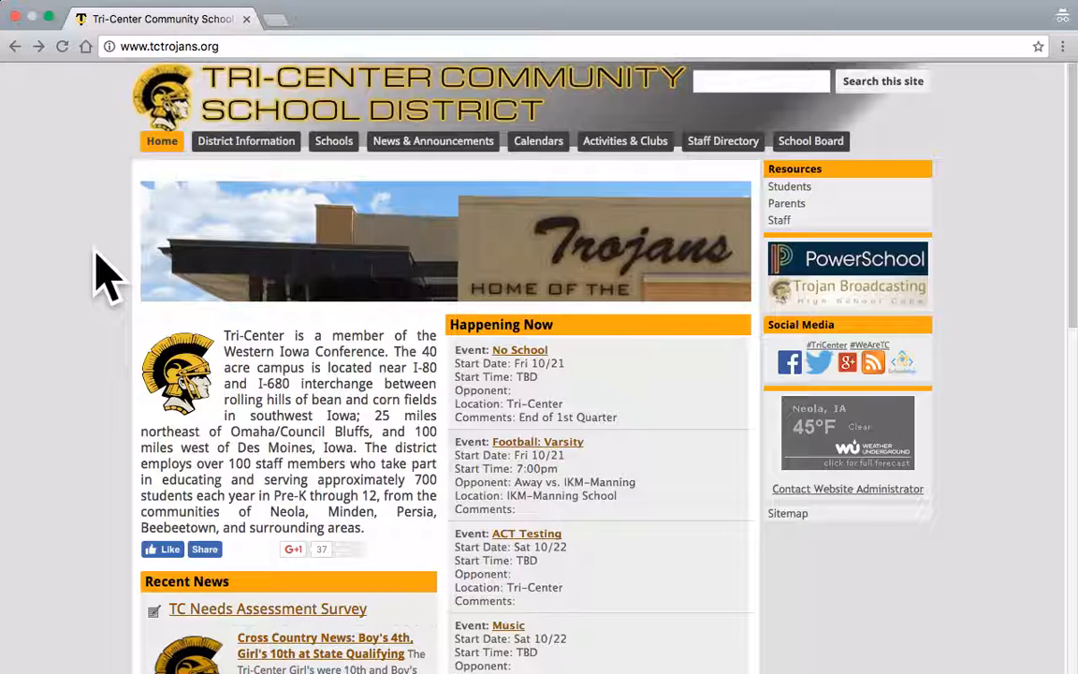
mouse_move(204, 90)
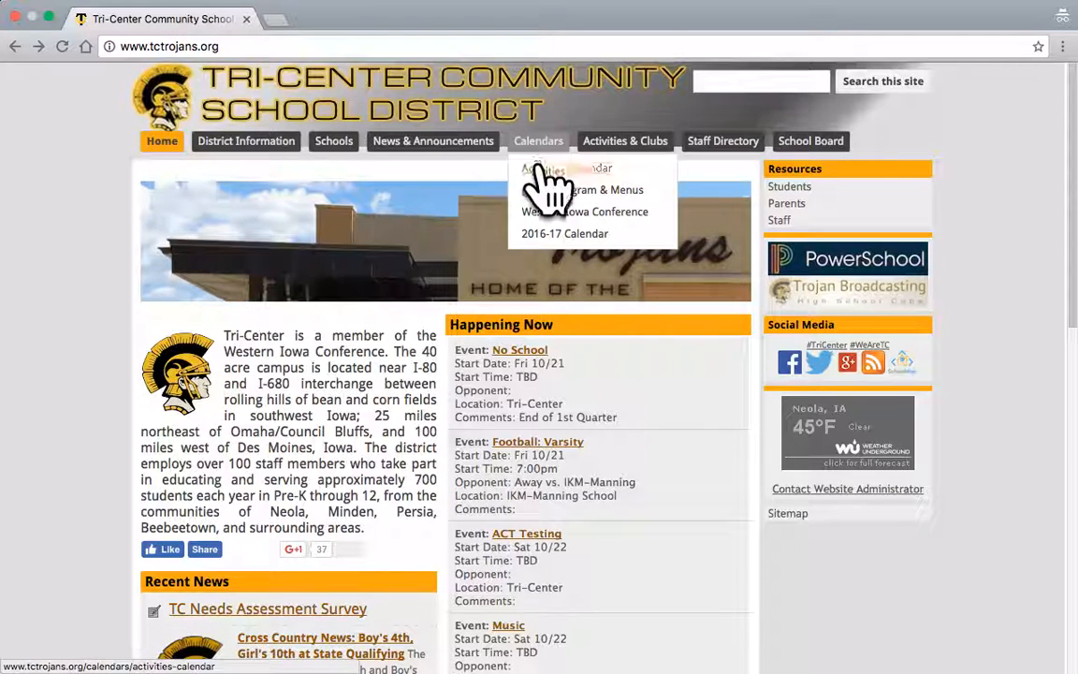
Open the district's Activities Calendar page from the Calendars menu.
left_click(565, 169)
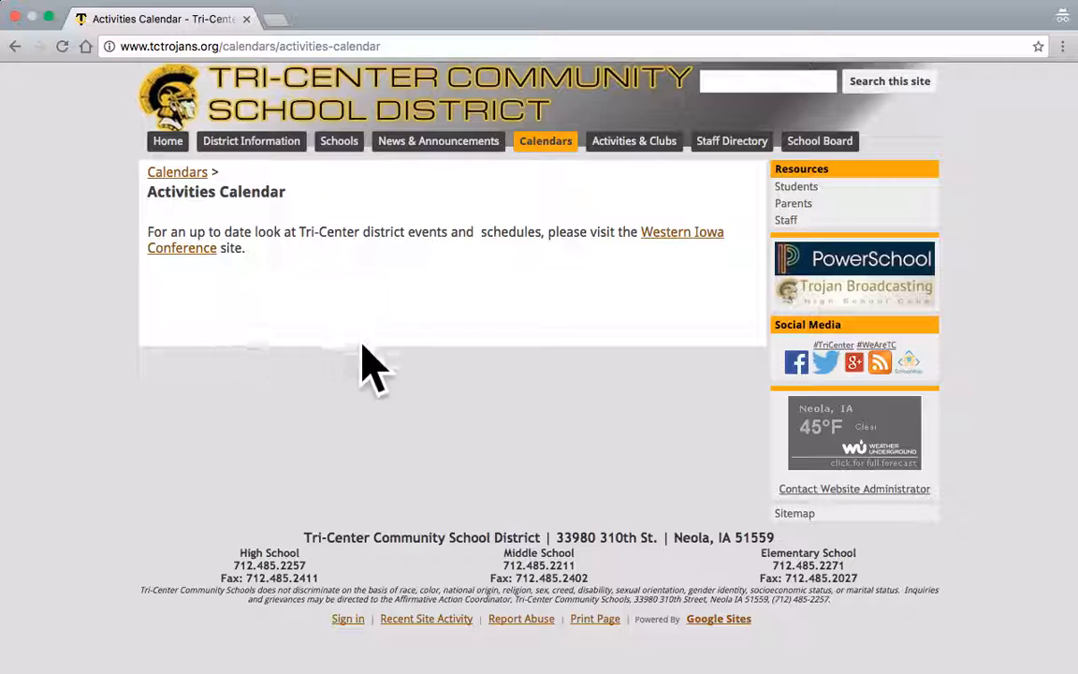
mouse_move(558, 322)
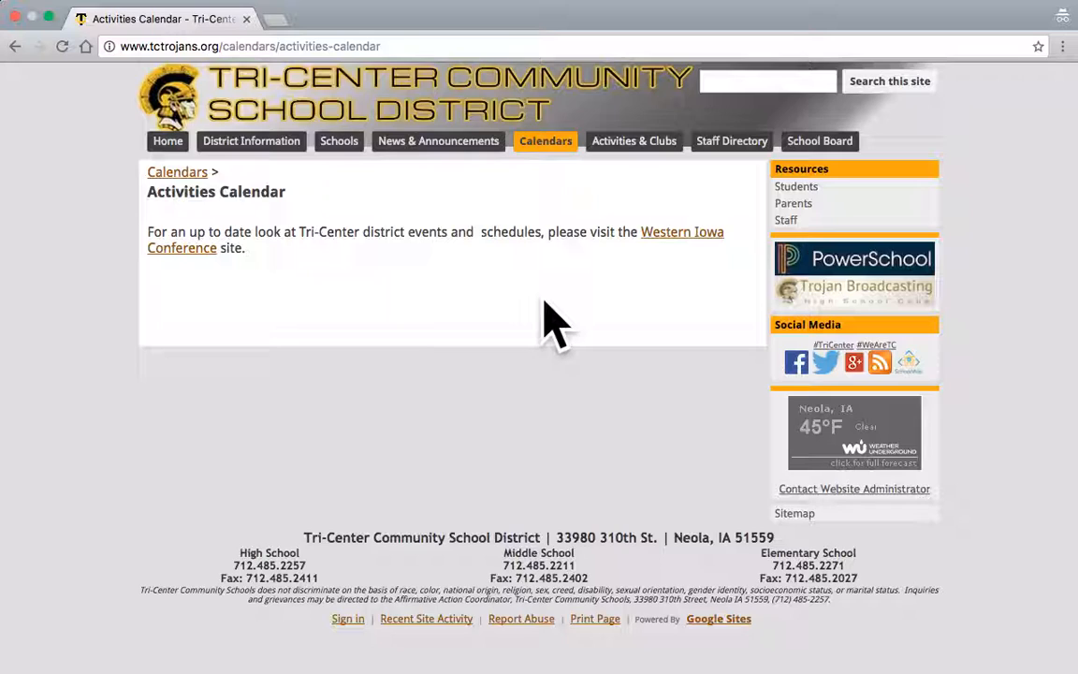
mouse_move(646, 277)
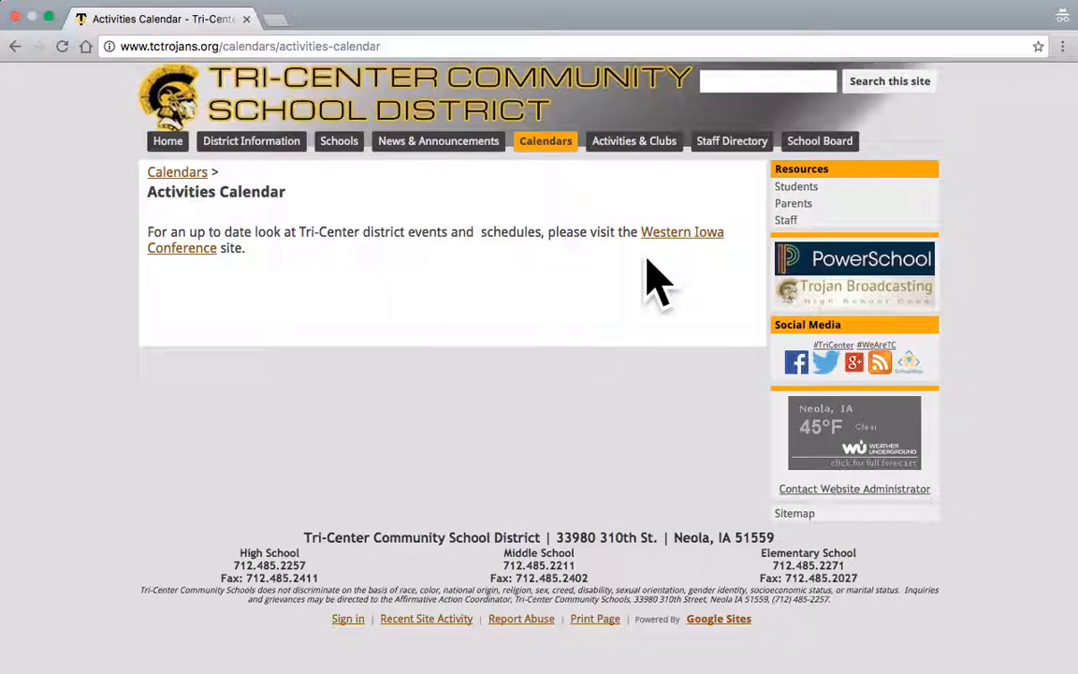
left_click(546, 141)
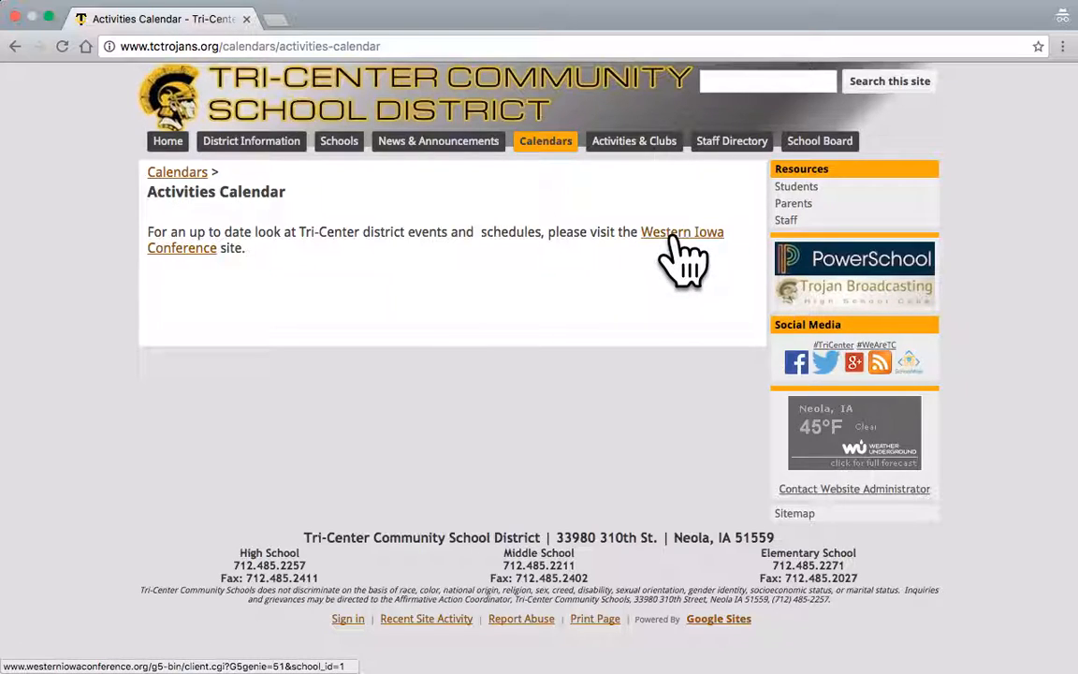
Go to the Western Iowa Conference calendar and scroll to the Advanced View Report button.
left_click(681, 232)
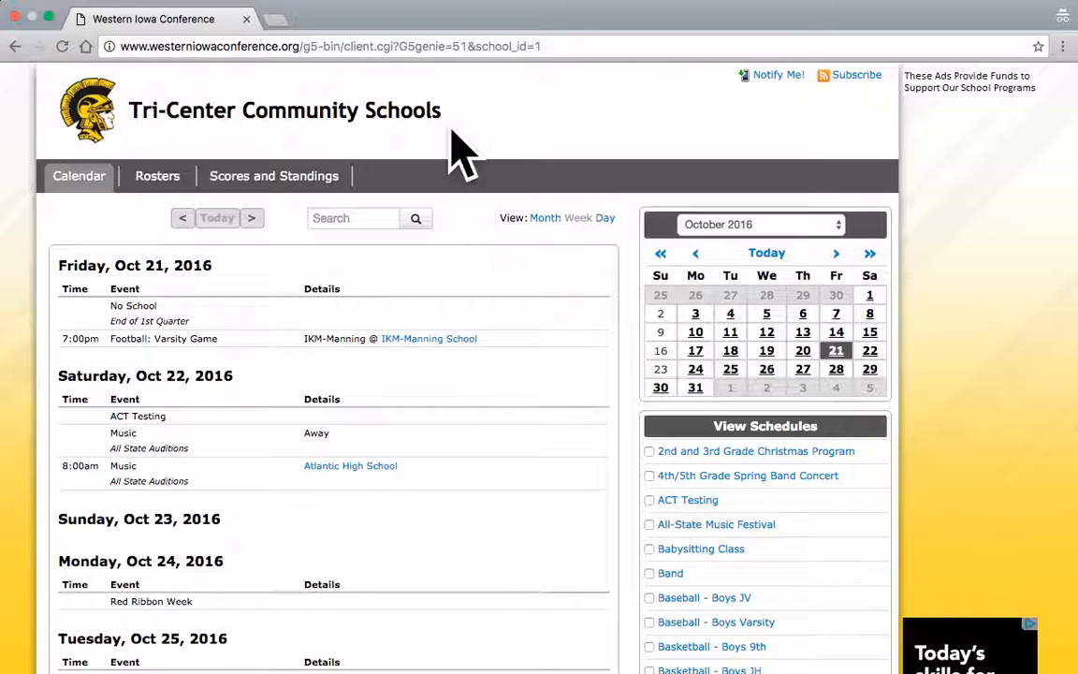
scroll("down", 3)
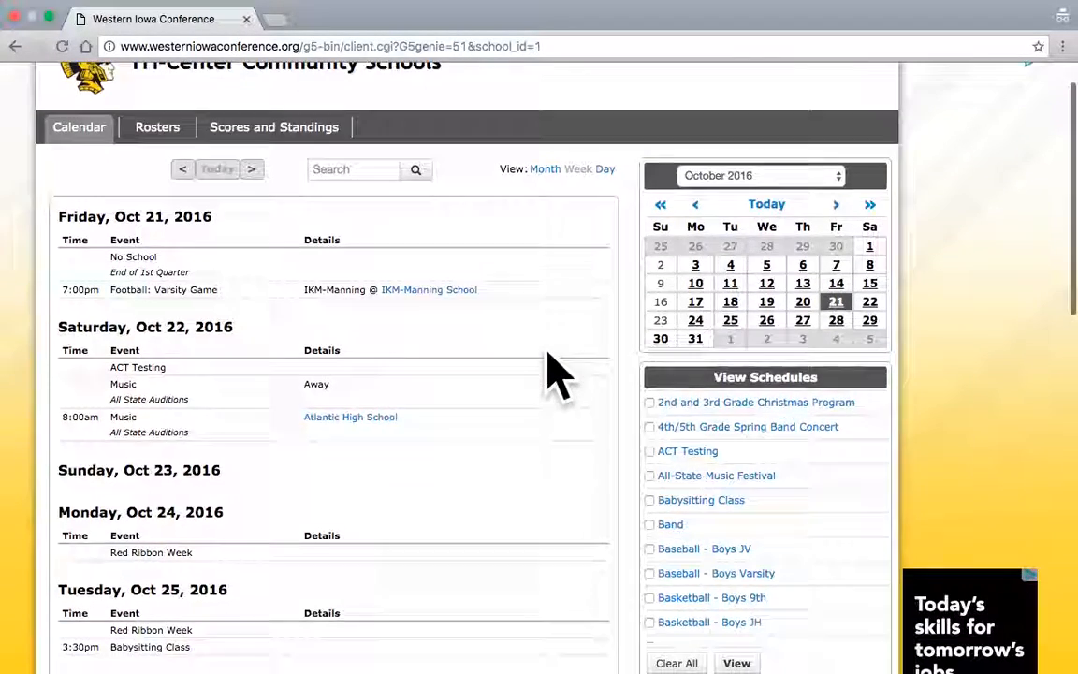
scroll("down", 3)
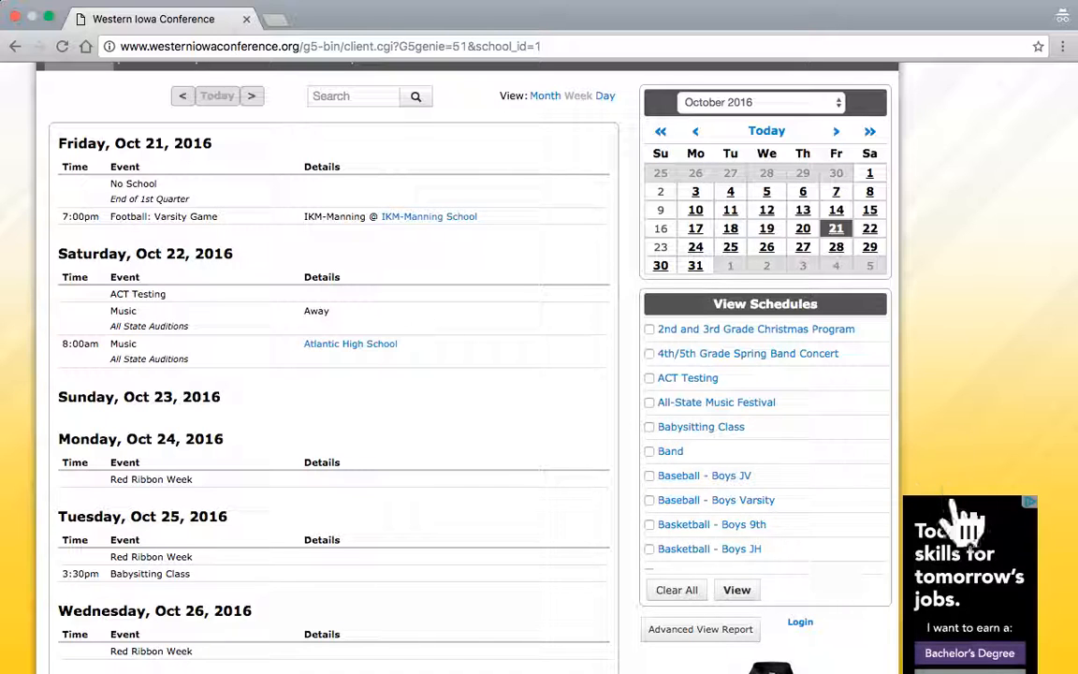
scroll("down", 3)
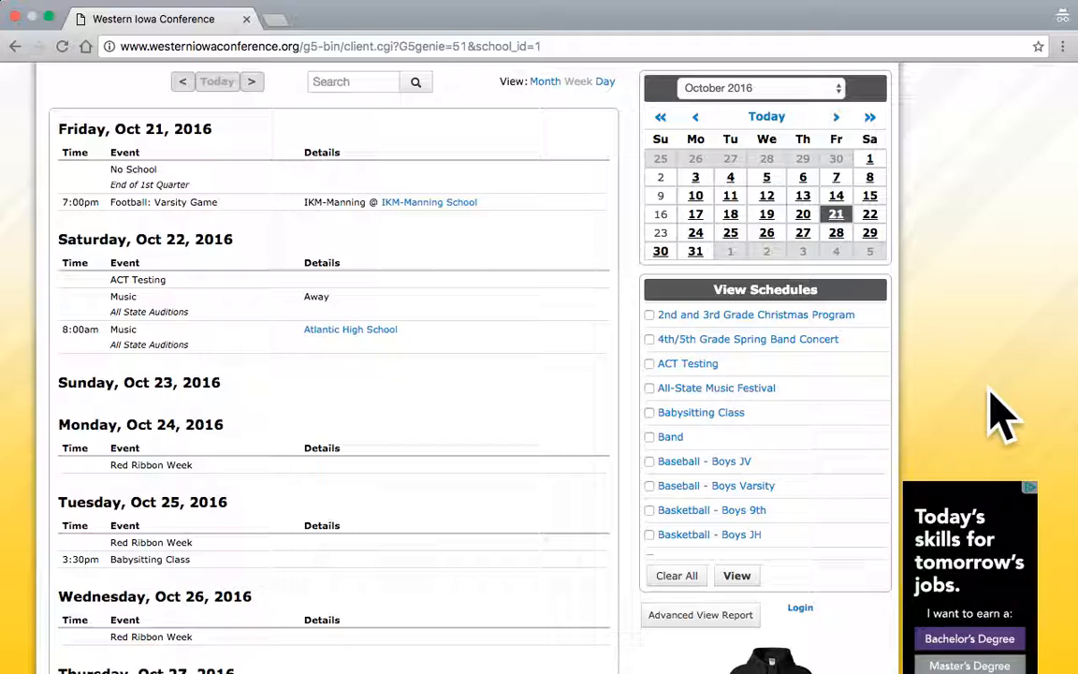
mouse_move(684, 651)
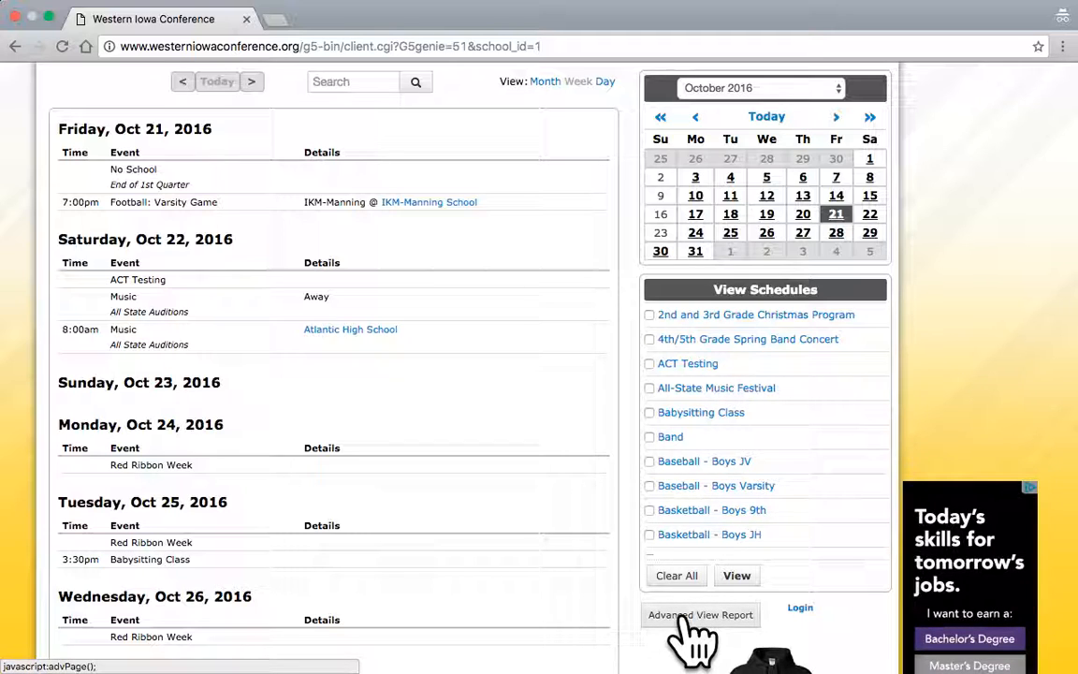
scroll("down", 3)
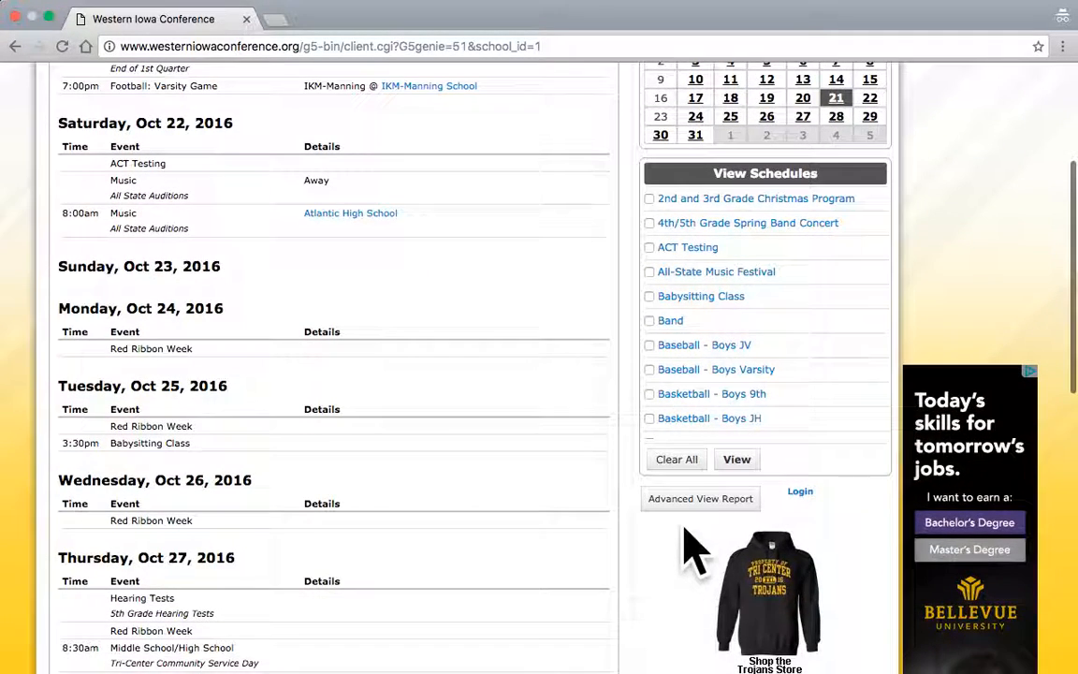
mouse_move(700, 498)
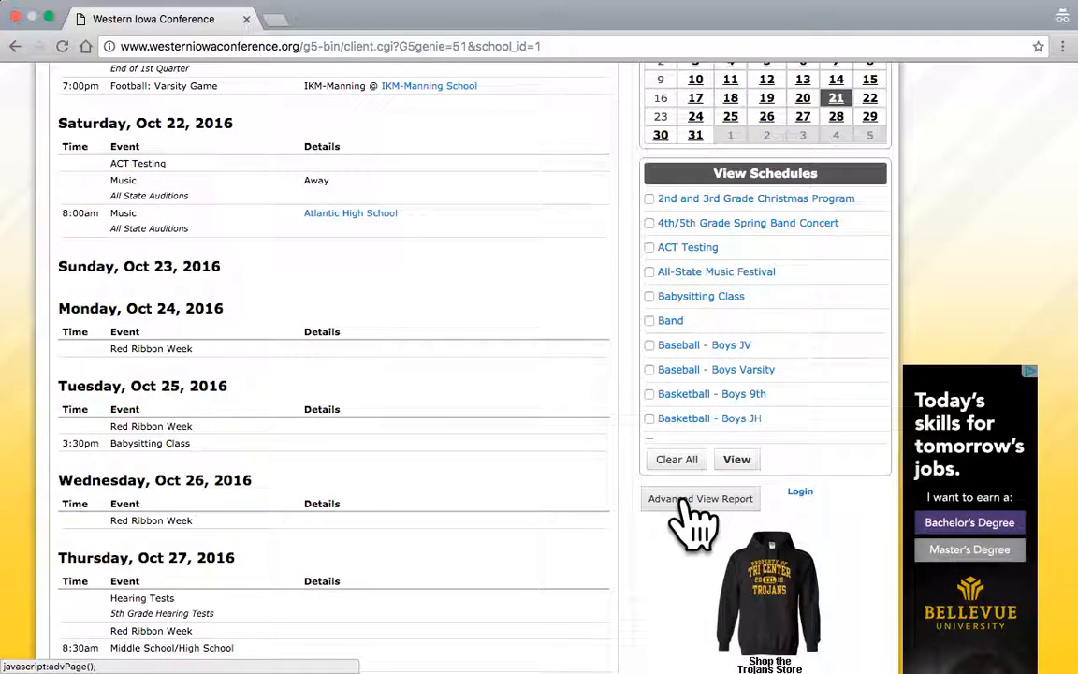
In the Advanced View report builder, choose Month period November 2016 and generate the report.
left_click(700, 498)
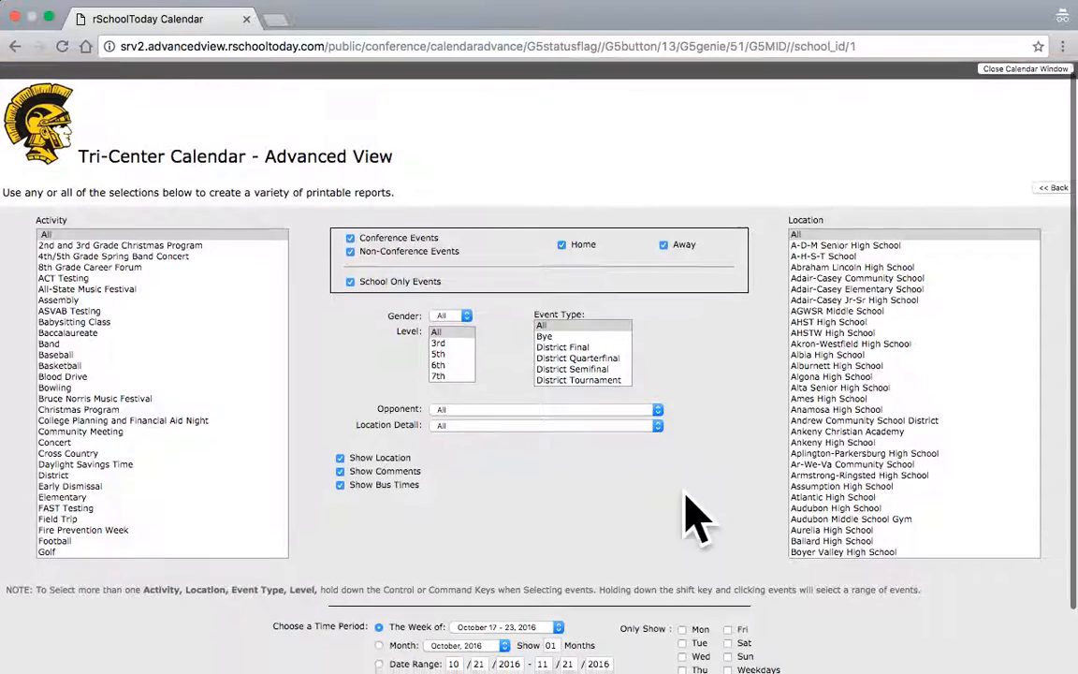
scroll("down", 3)
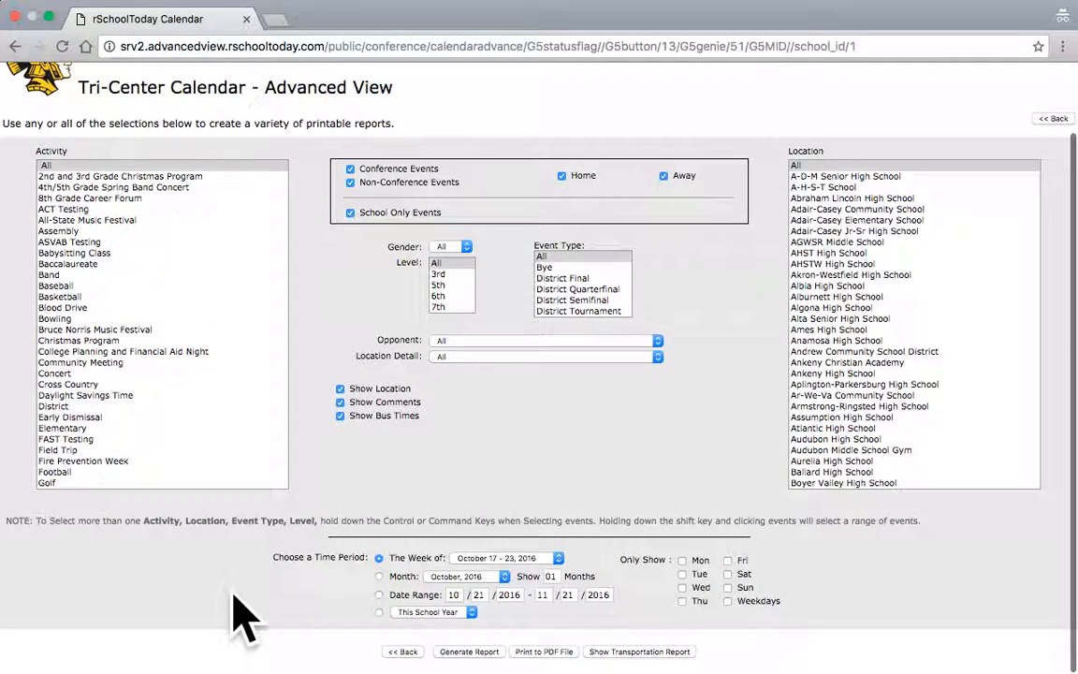
mouse_move(412, 595)
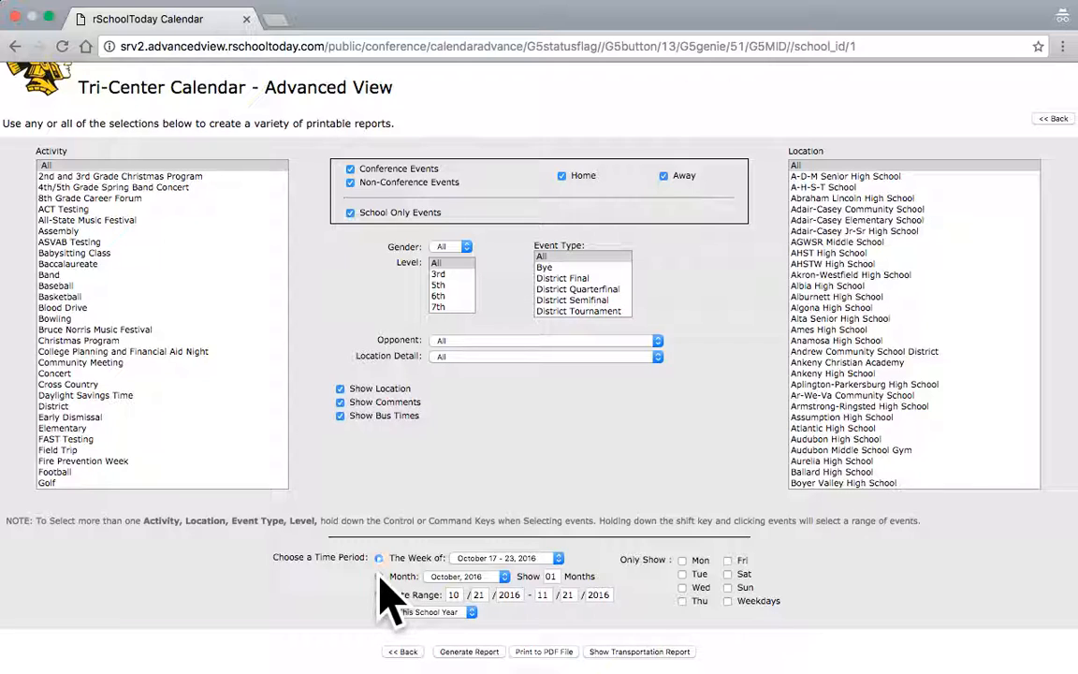
left_click(378, 577)
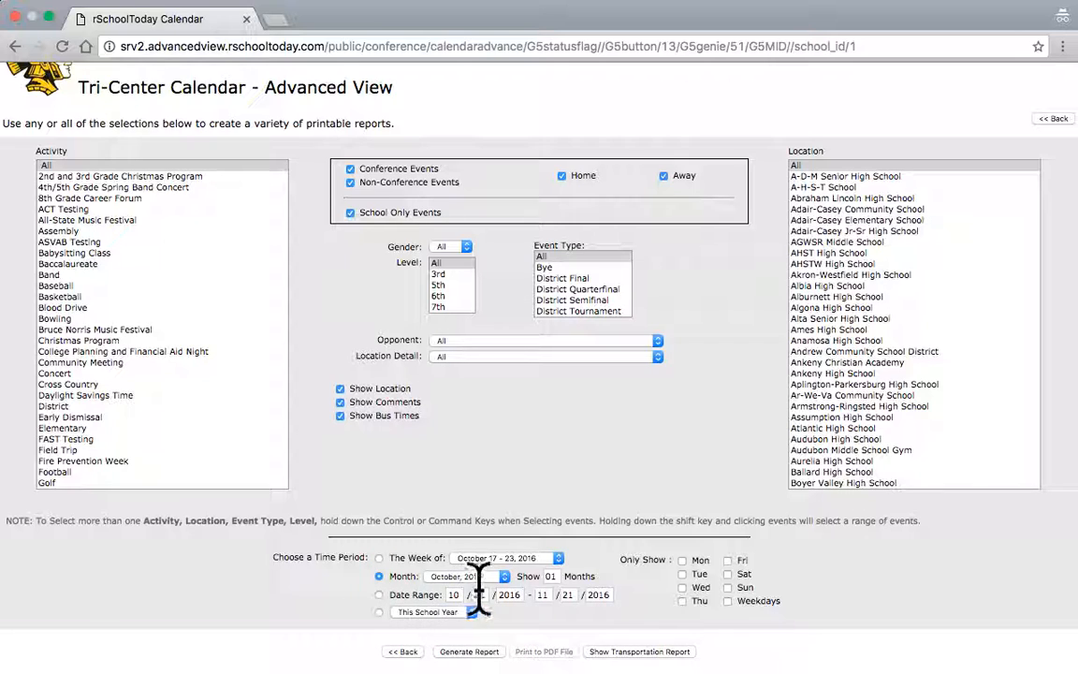
left_click(465, 577)
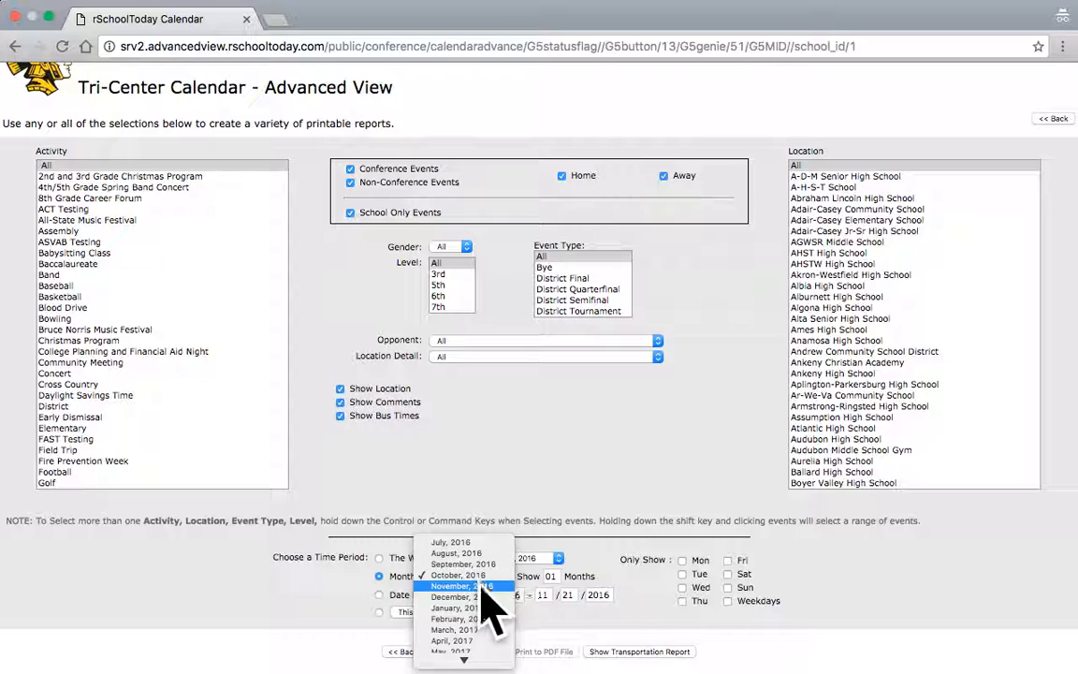
left_click(449, 584)
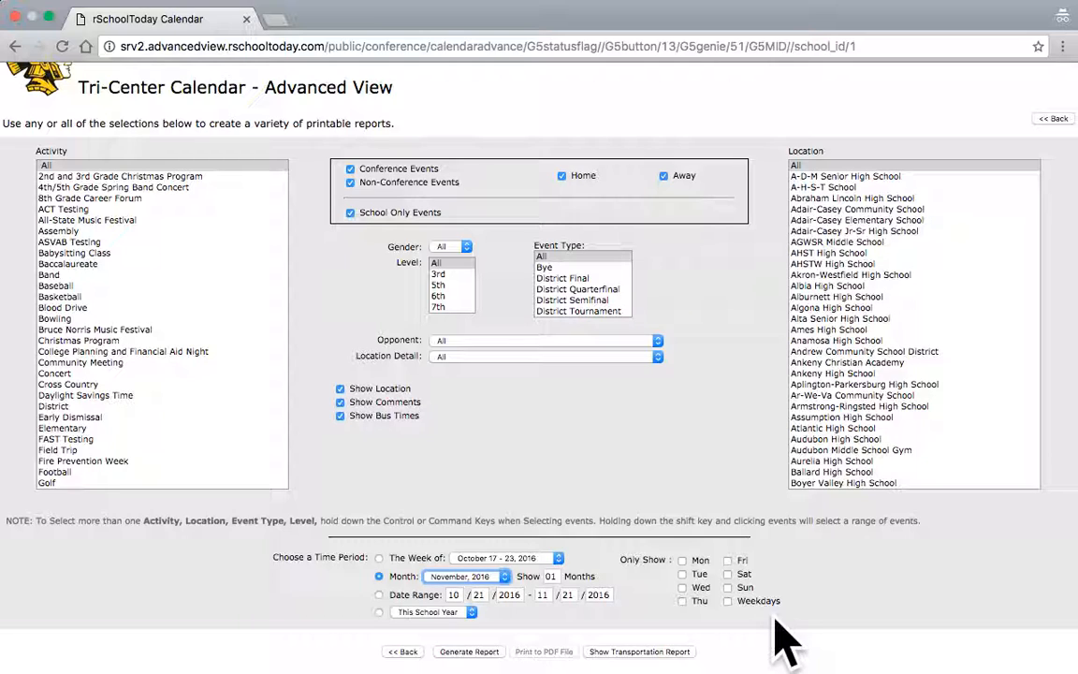
mouse_move(378, 595)
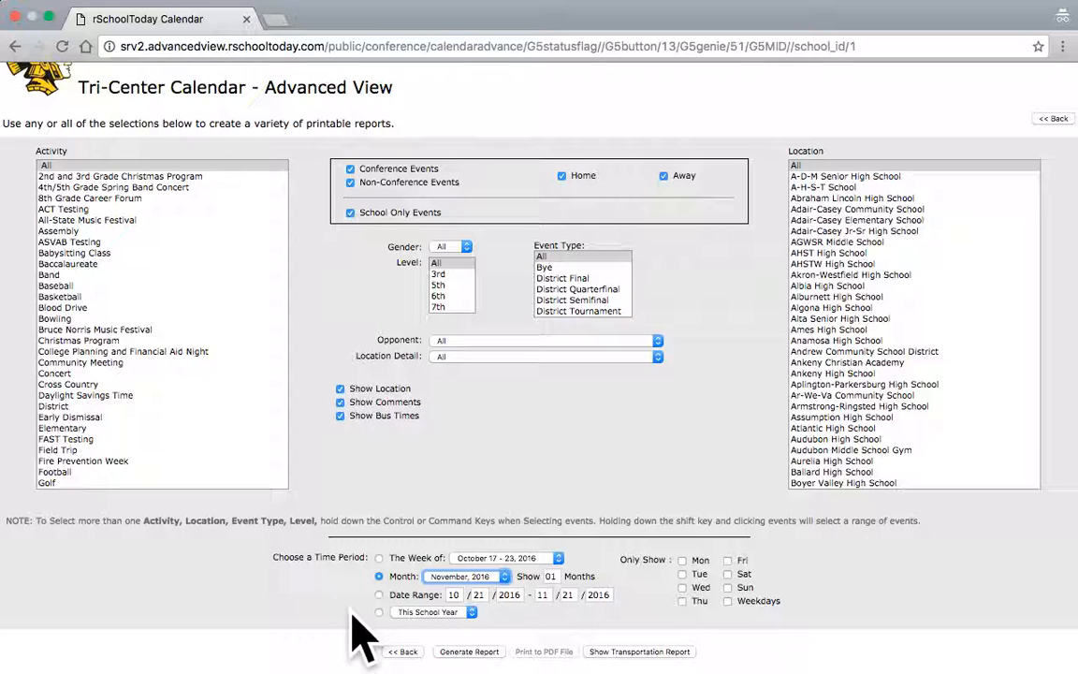
mouse_move(483, 659)
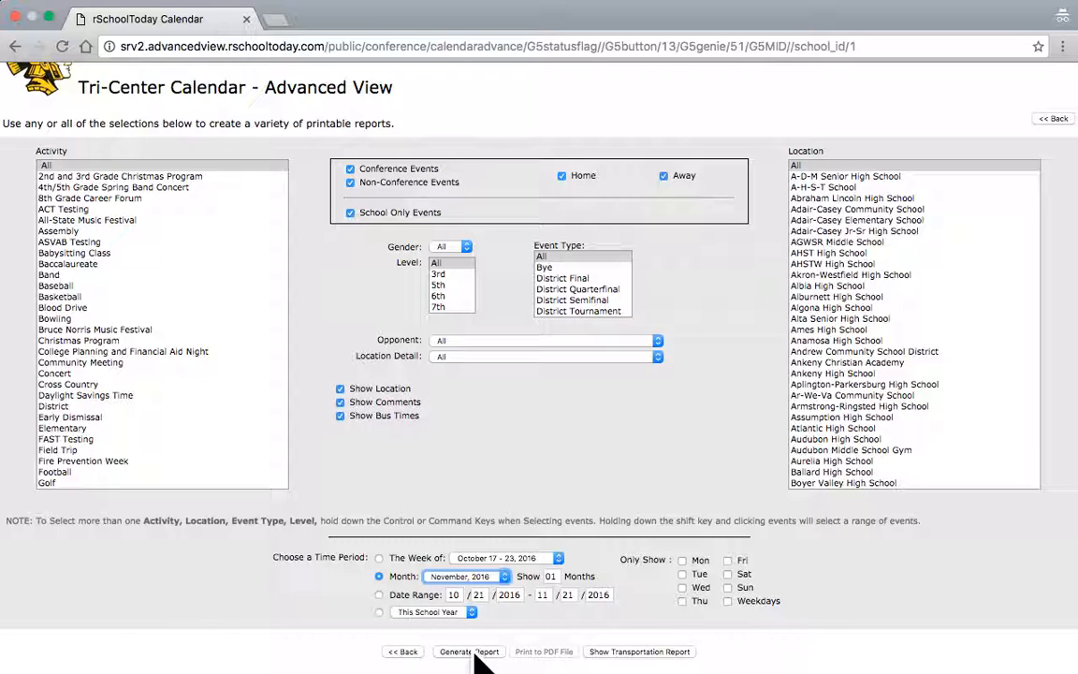
left_click(468, 651)
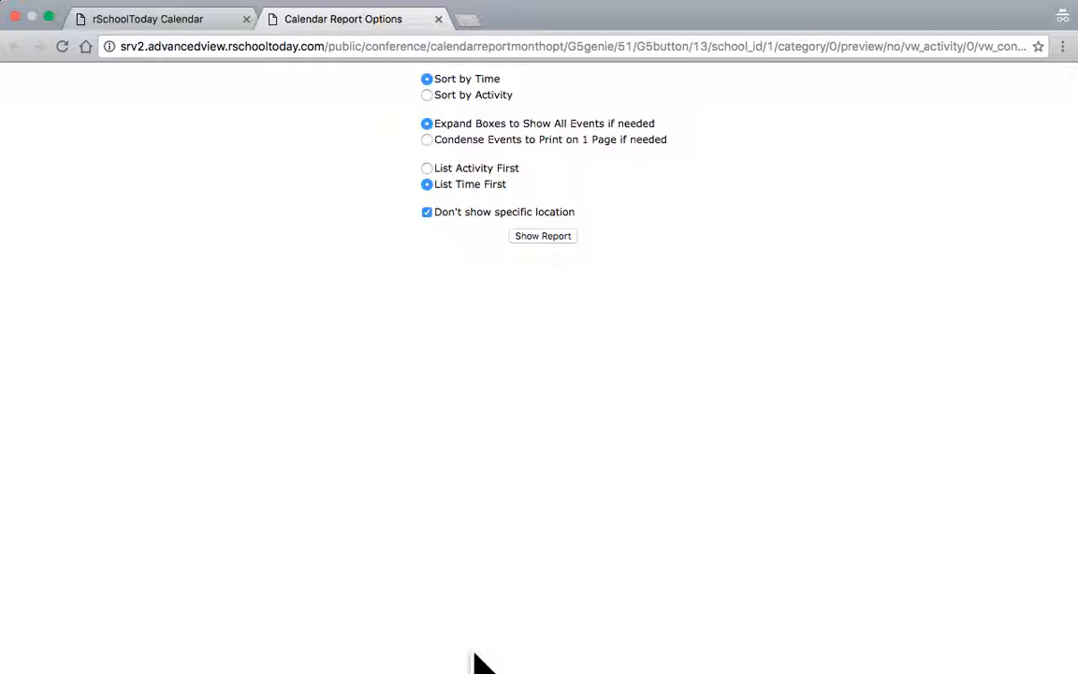
mouse_move(533, 415)
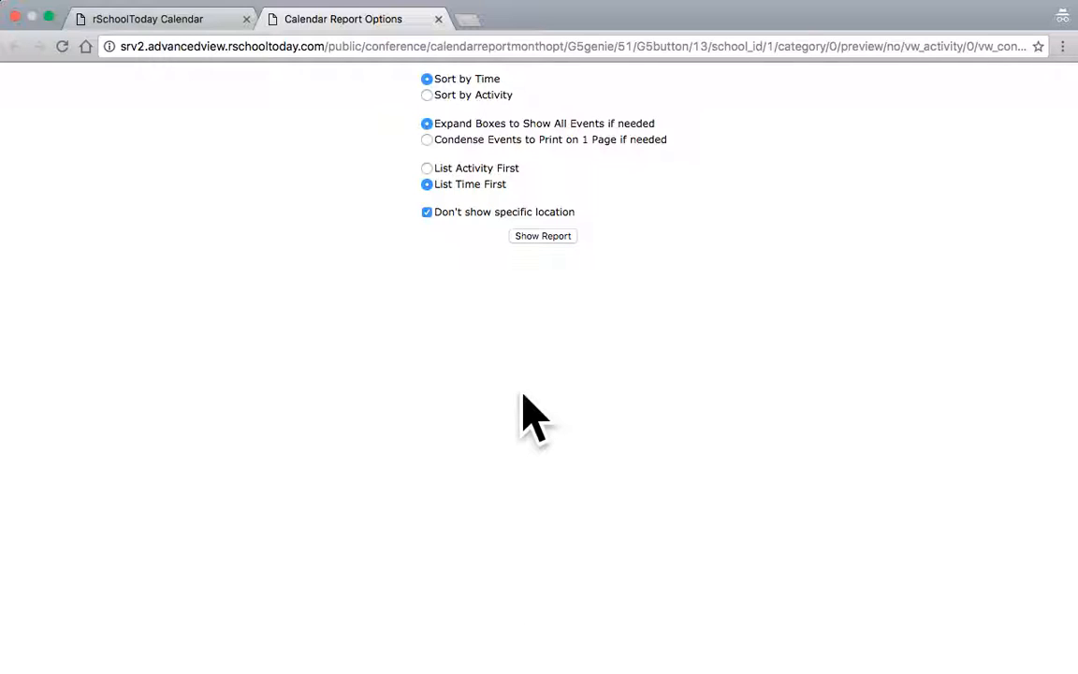
Show the November 2016 month report with Sort by Time and Expand Boxes kept.
left_click(543, 236)
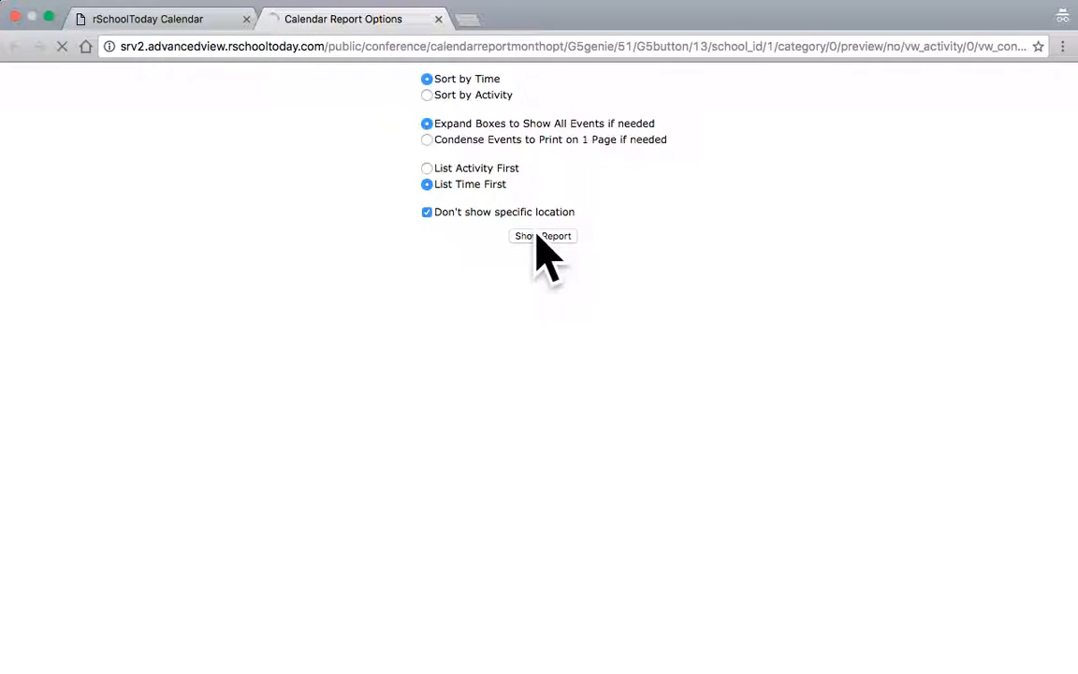
left_click(542, 236)
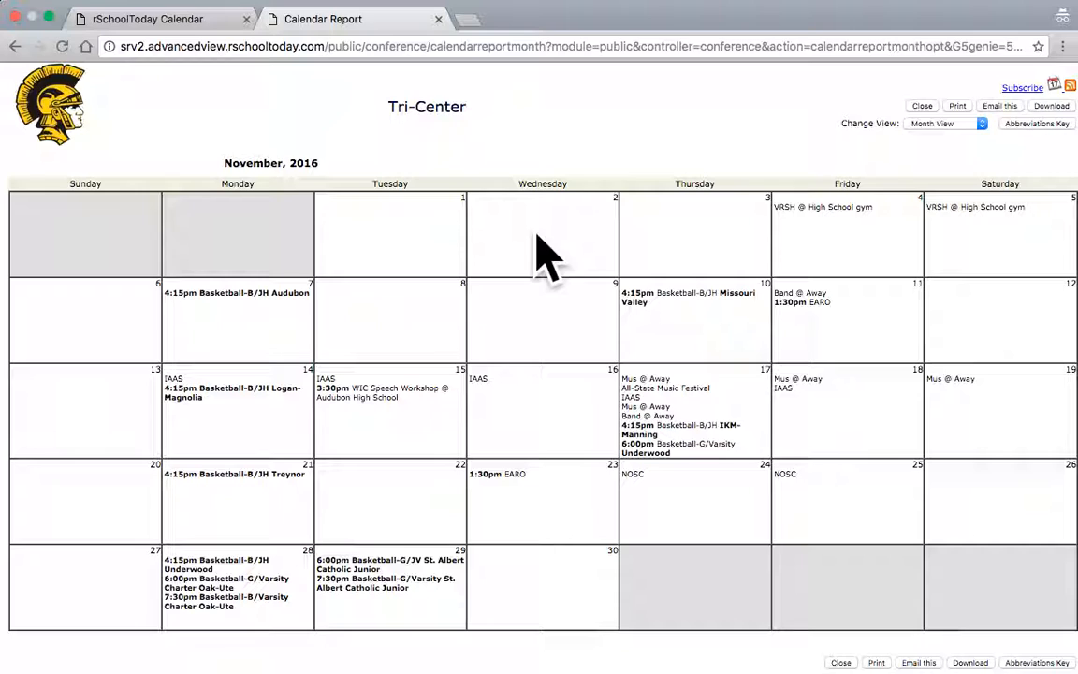
mouse_move(300, 196)
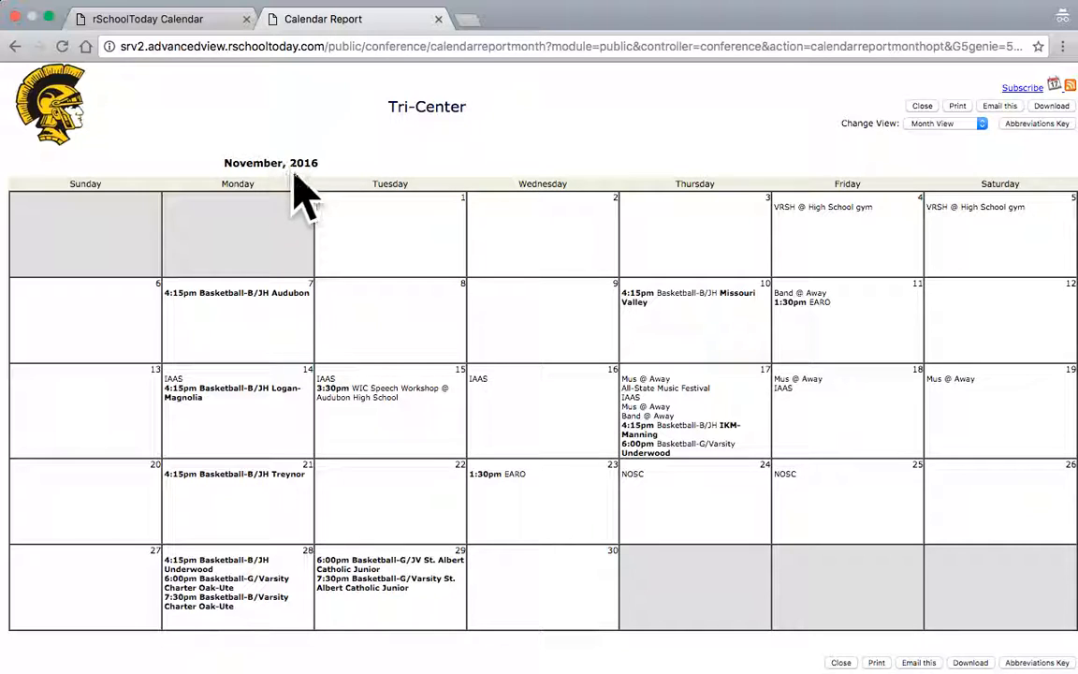
mouse_move(602, 262)
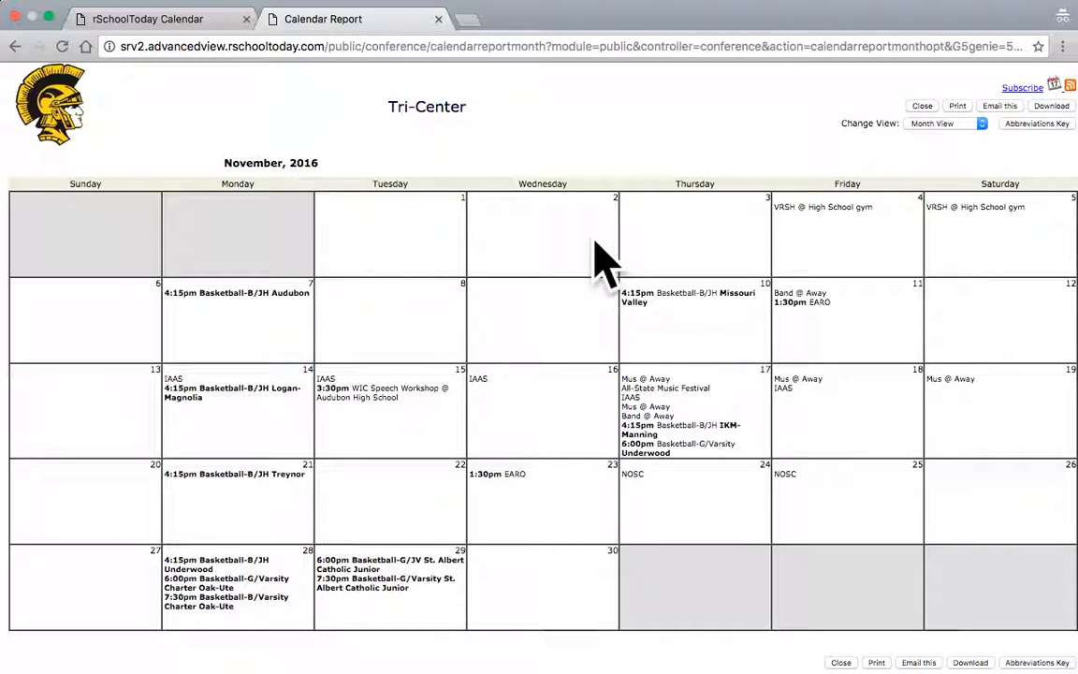
mouse_move(539, 295)
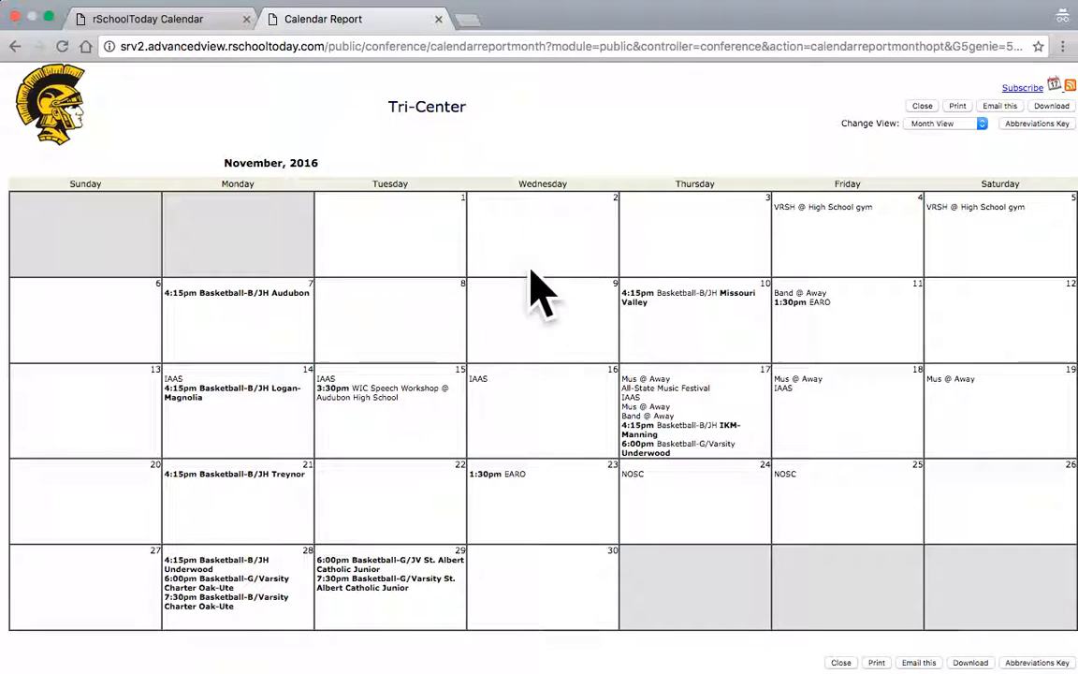
mouse_move(852, 454)
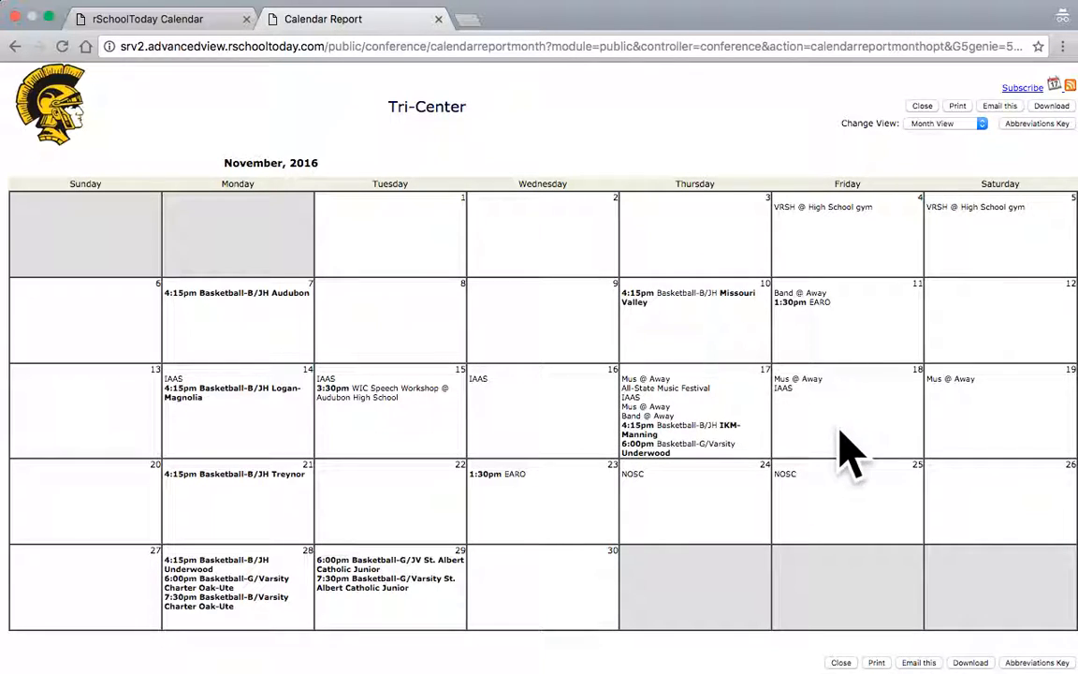
mouse_move(739, 169)
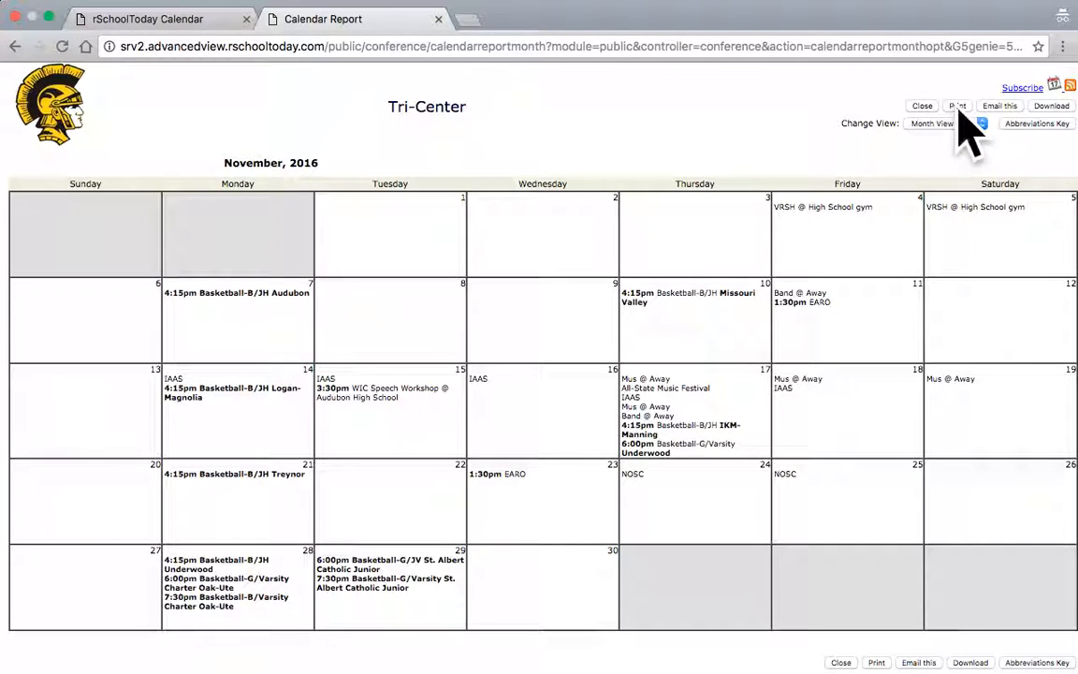
Request the printable report and always allow pop-ups from the calendar site.
left_click(932, 124)
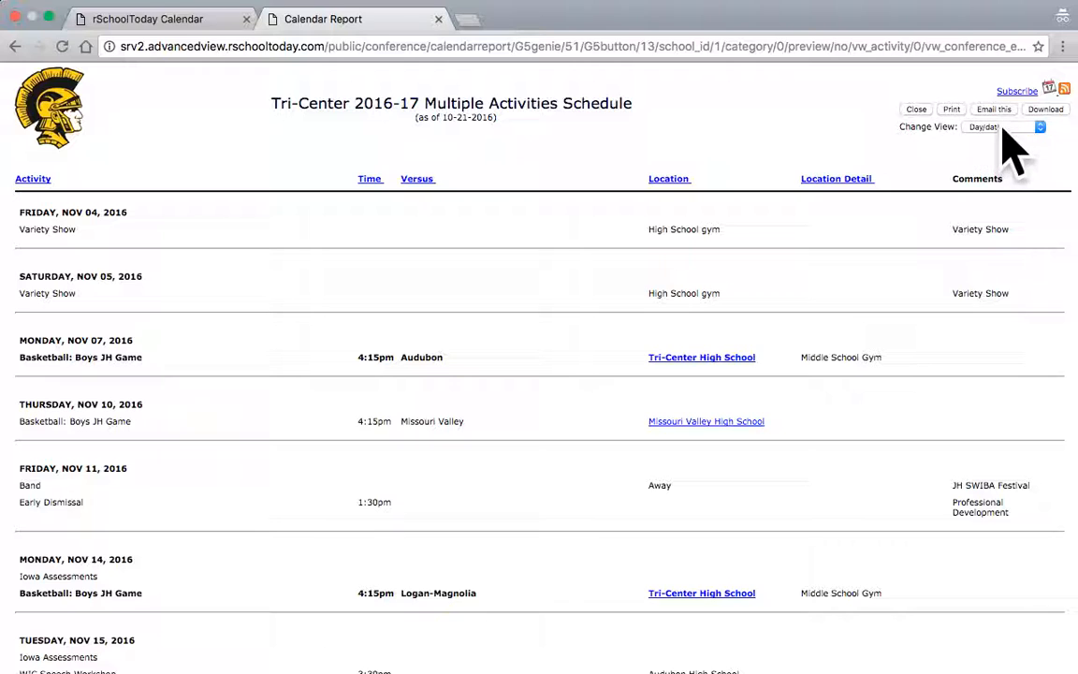
left_click(1001, 127)
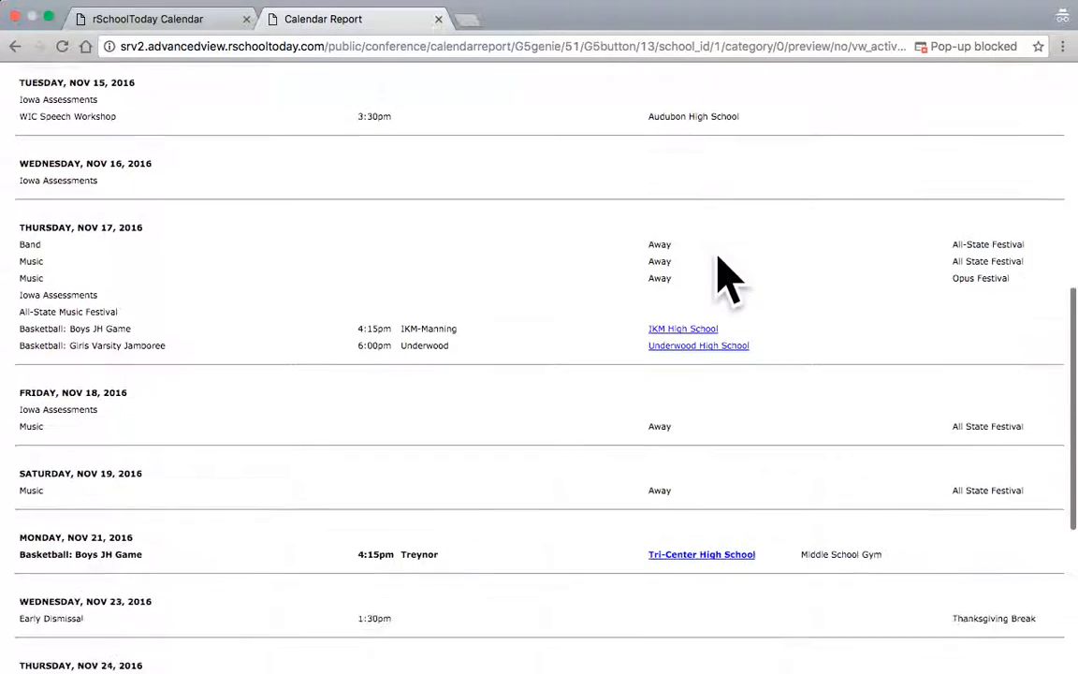
scroll("up", 3)
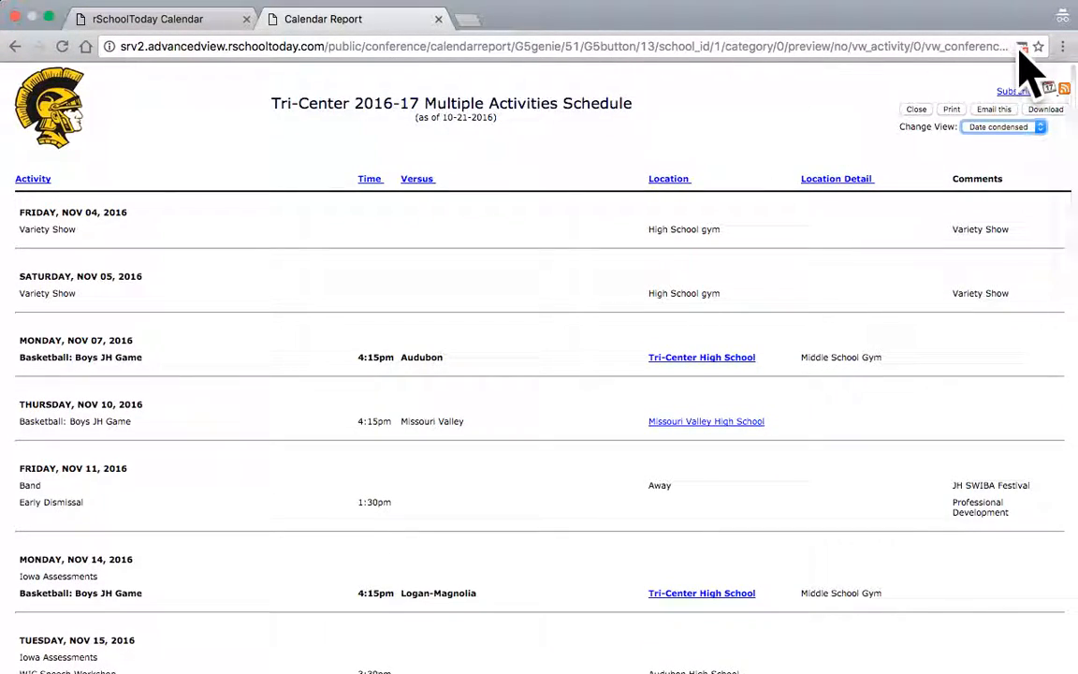
left_click(1022, 45)
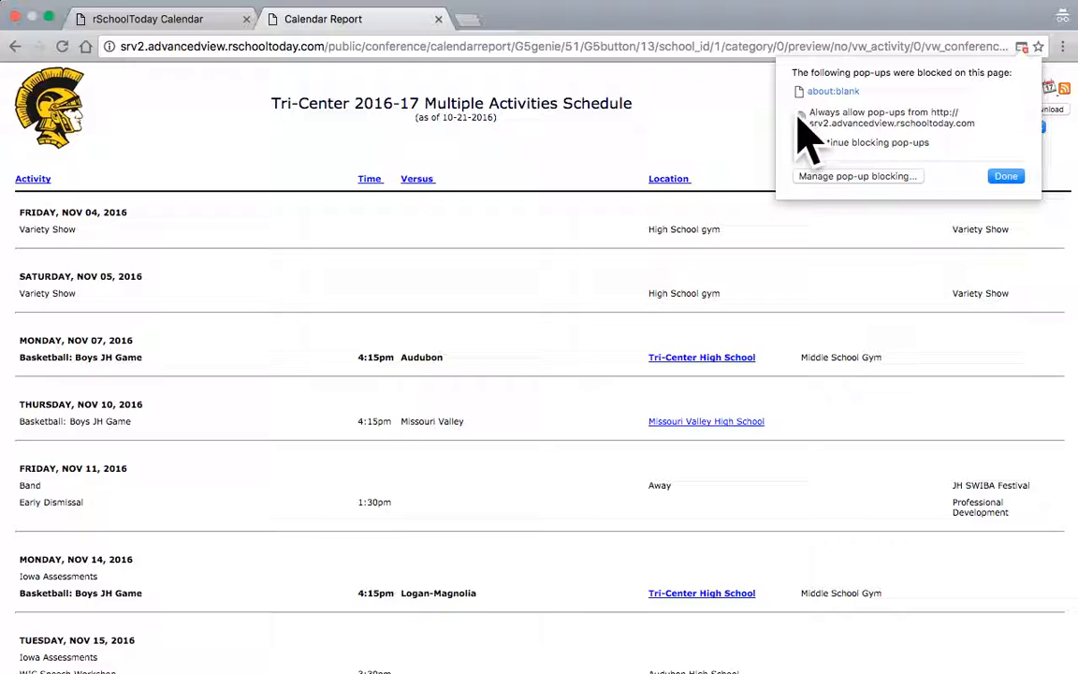
left_click(1007, 176)
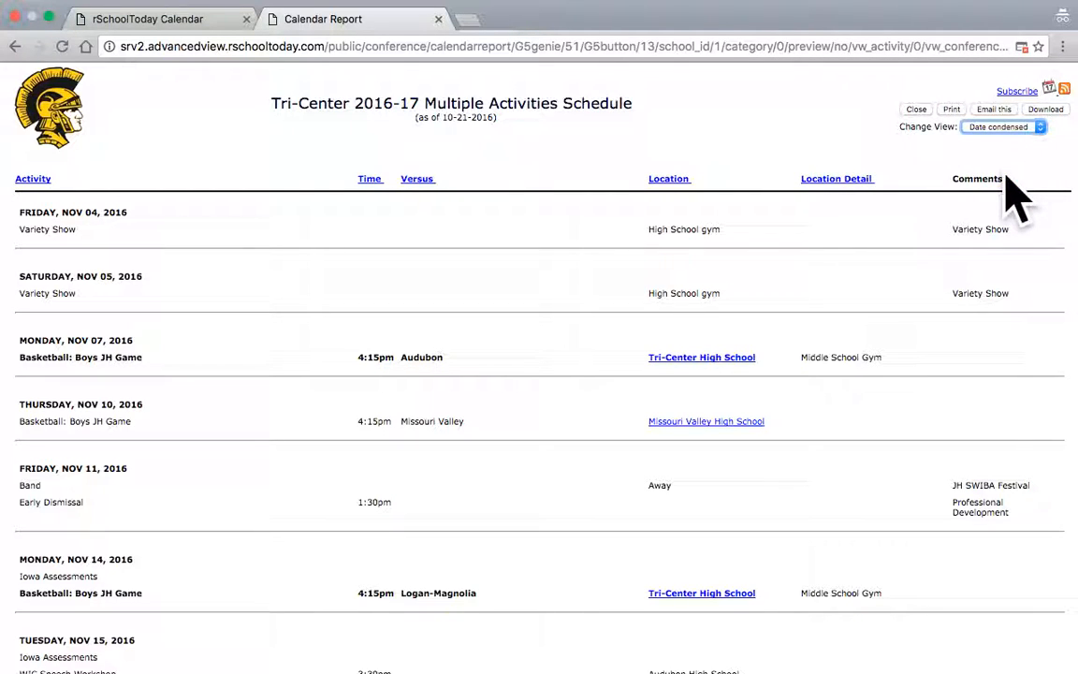
mouse_move(1030, 66)
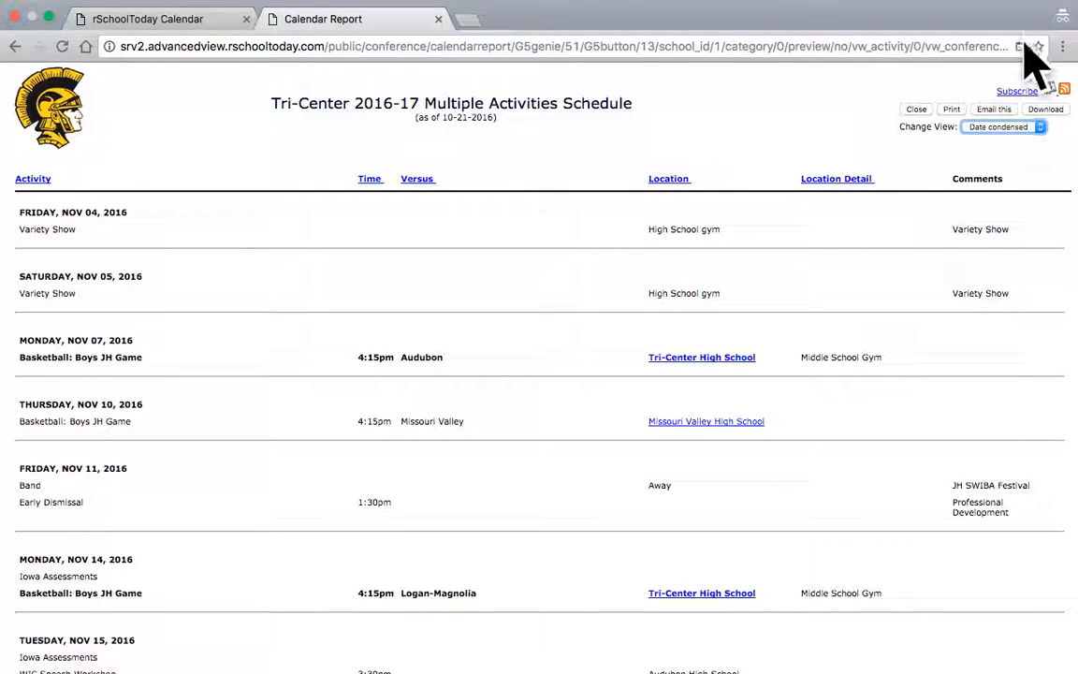
left_click(1022, 45)
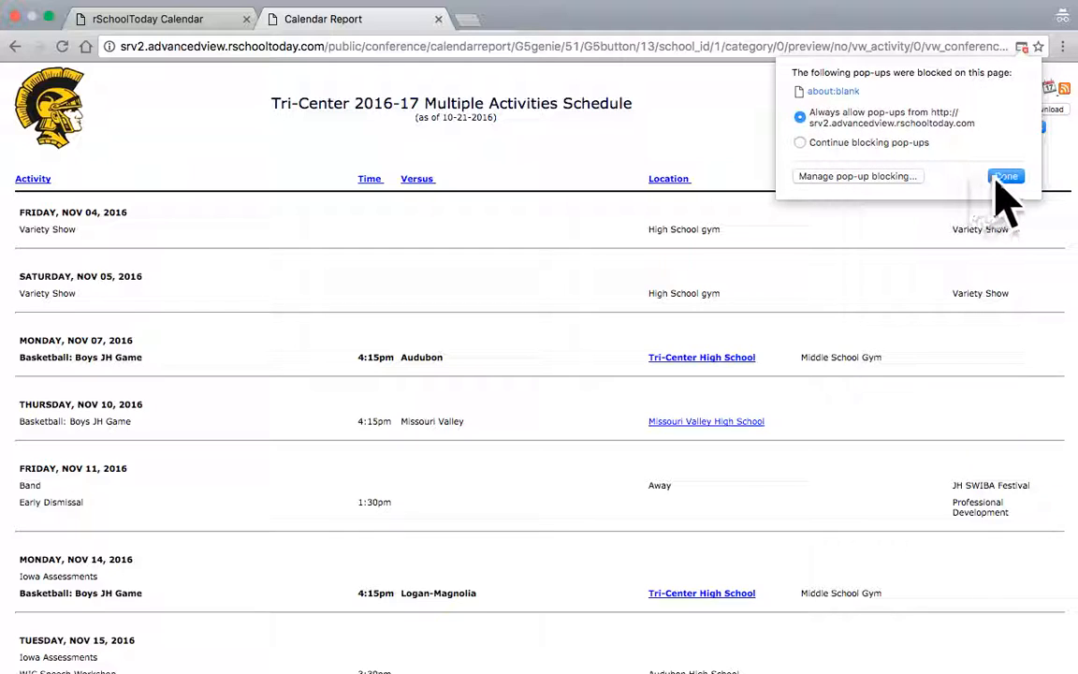
left_click(1006, 176)
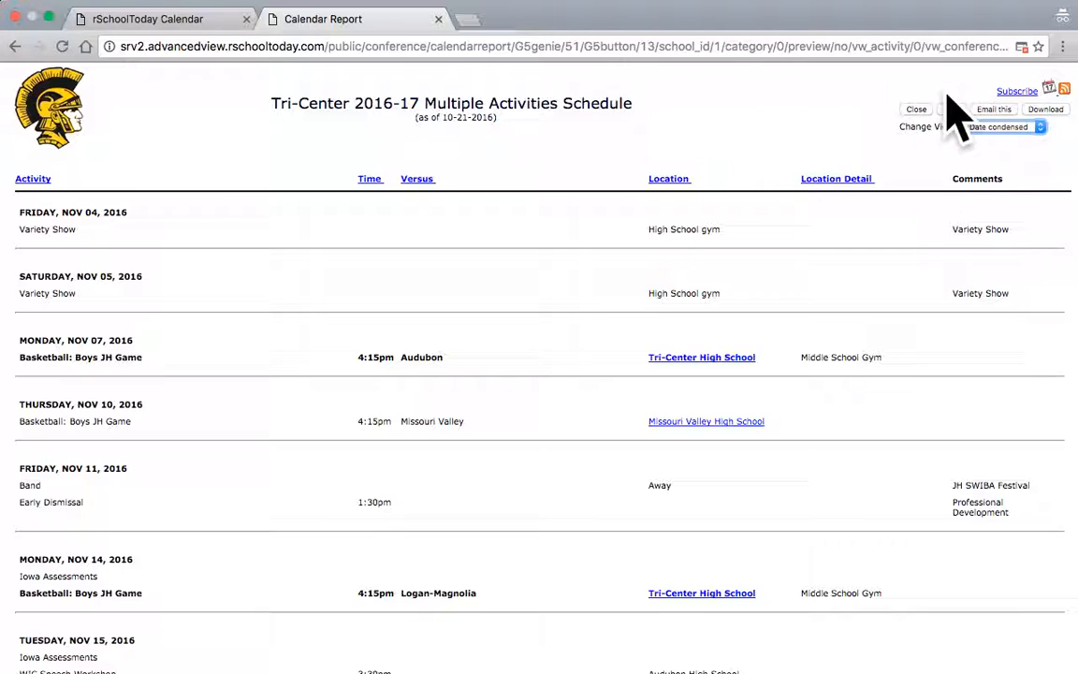
Set Change View back to Month for the November 2016 report.
left_click(1001, 127)
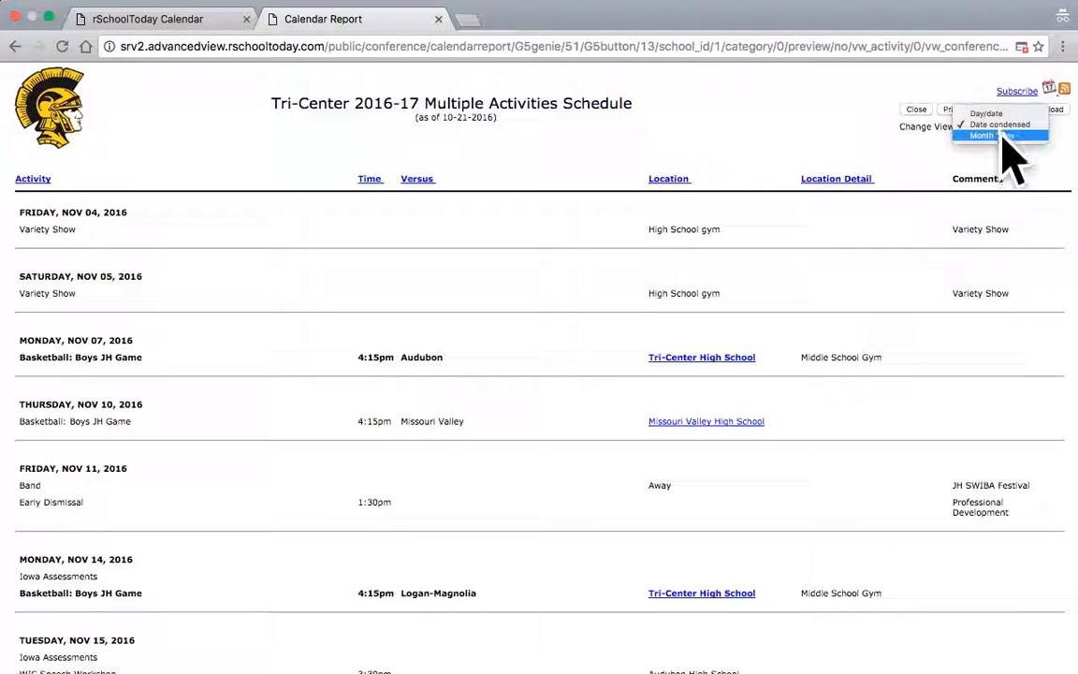
left_click(981, 134)
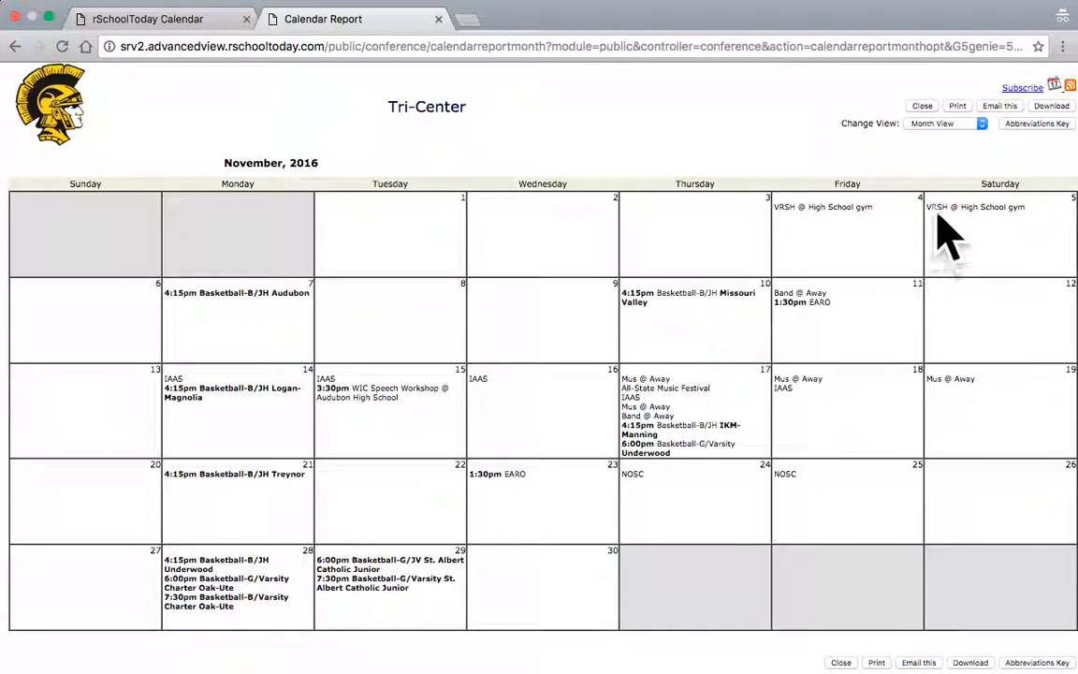
Bring up Chrome's print dialog for the month report with Layout set to Landscape.
left_click(956, 105)
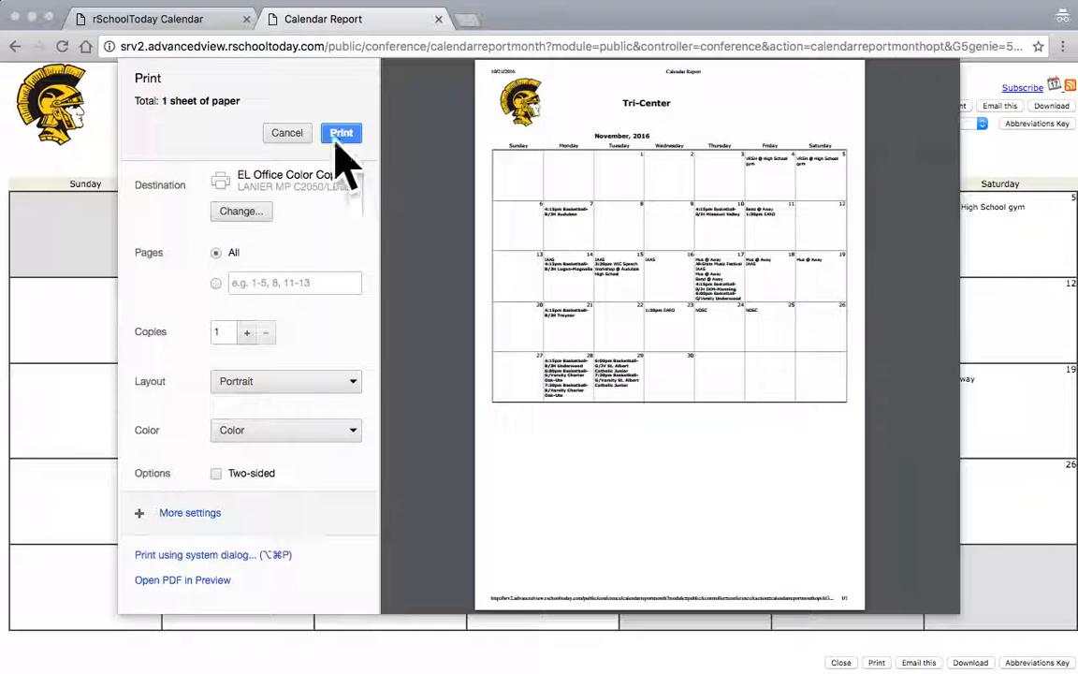
mouse_move(284, 382)
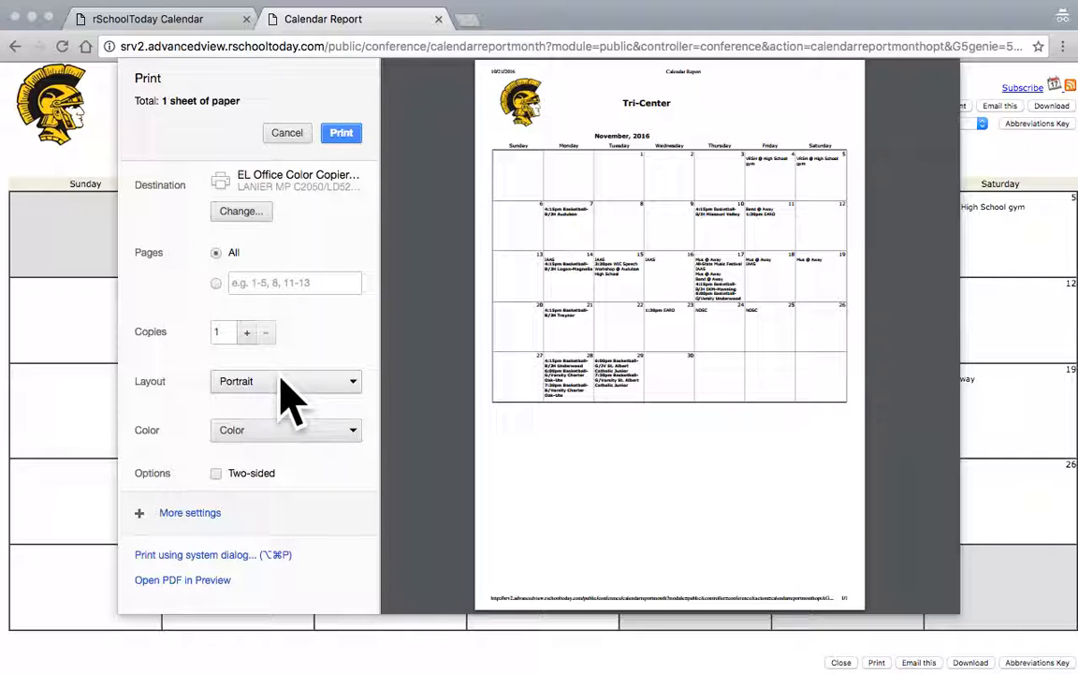
left_click(285, 382)
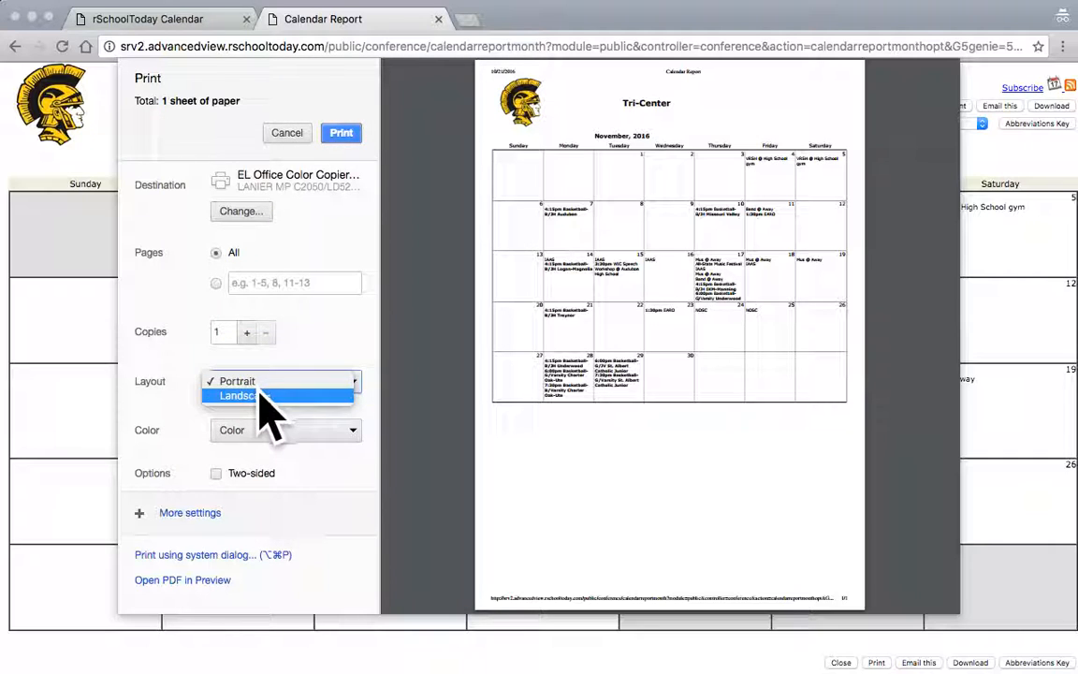
left_click(236, 395)
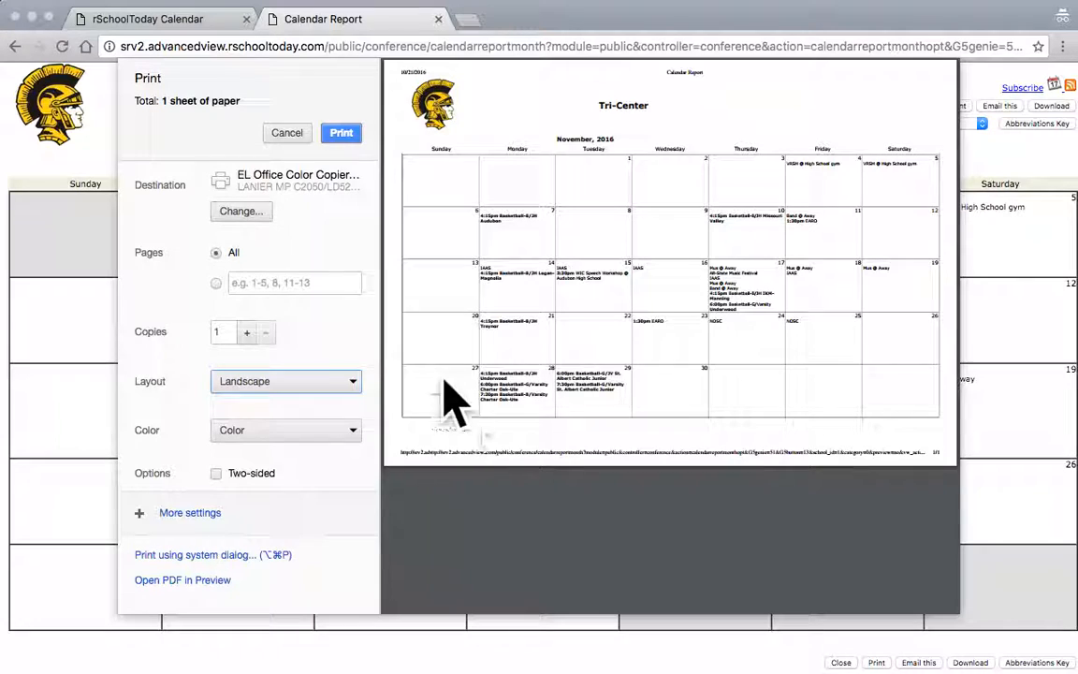
mouse_move(580, 93)
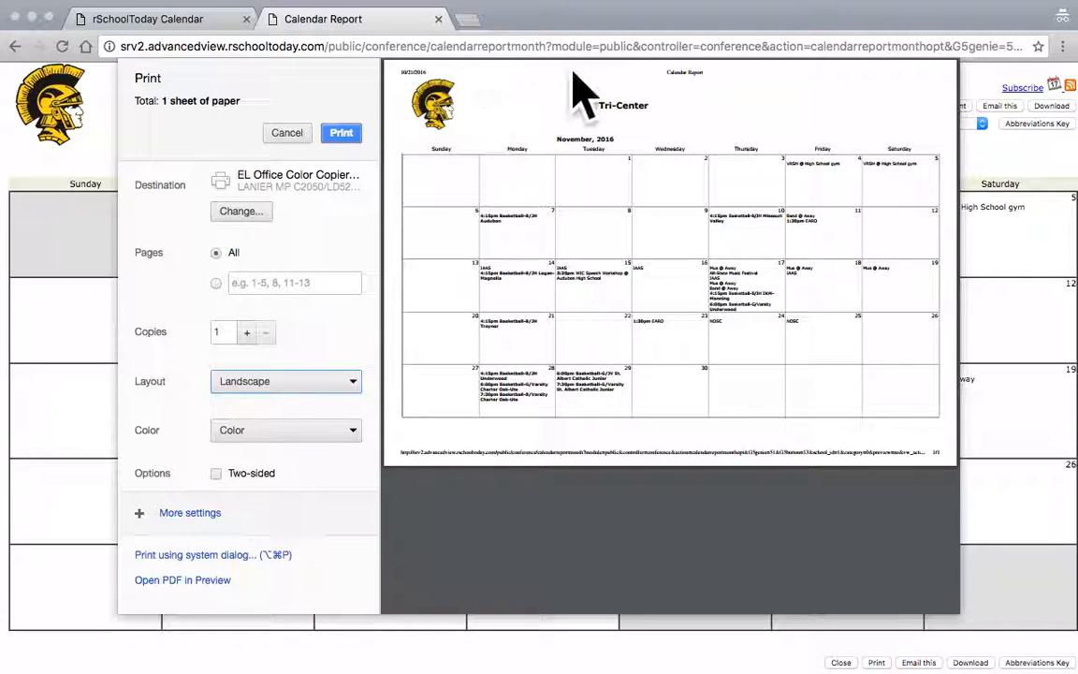
mouse_move(558, 464)
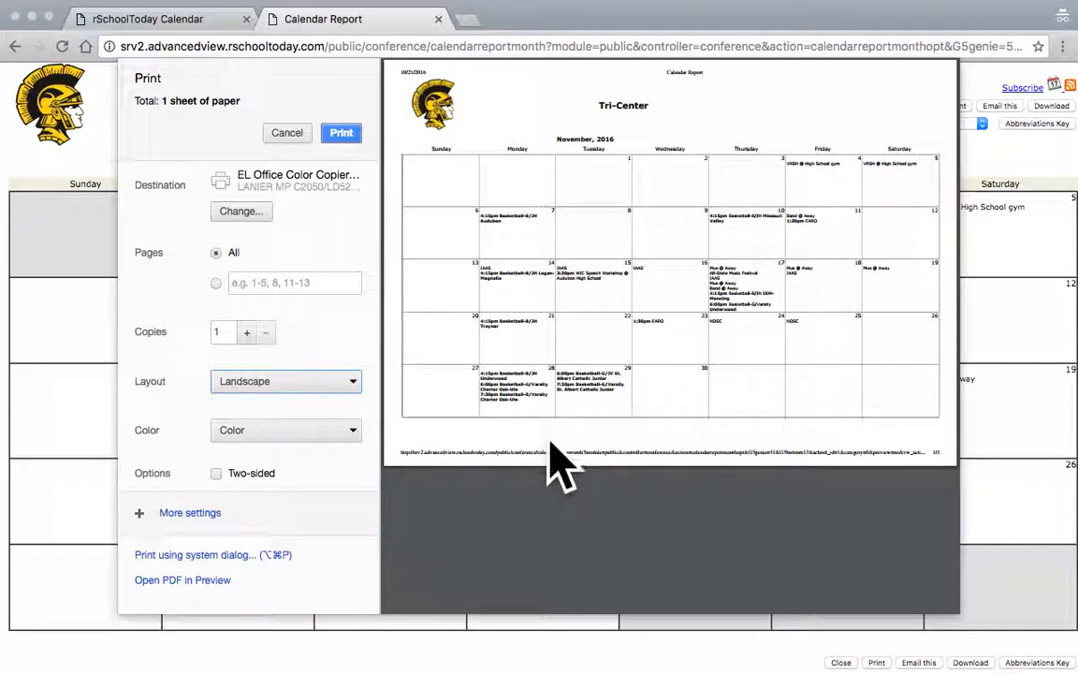
mouse_move(468, 524)
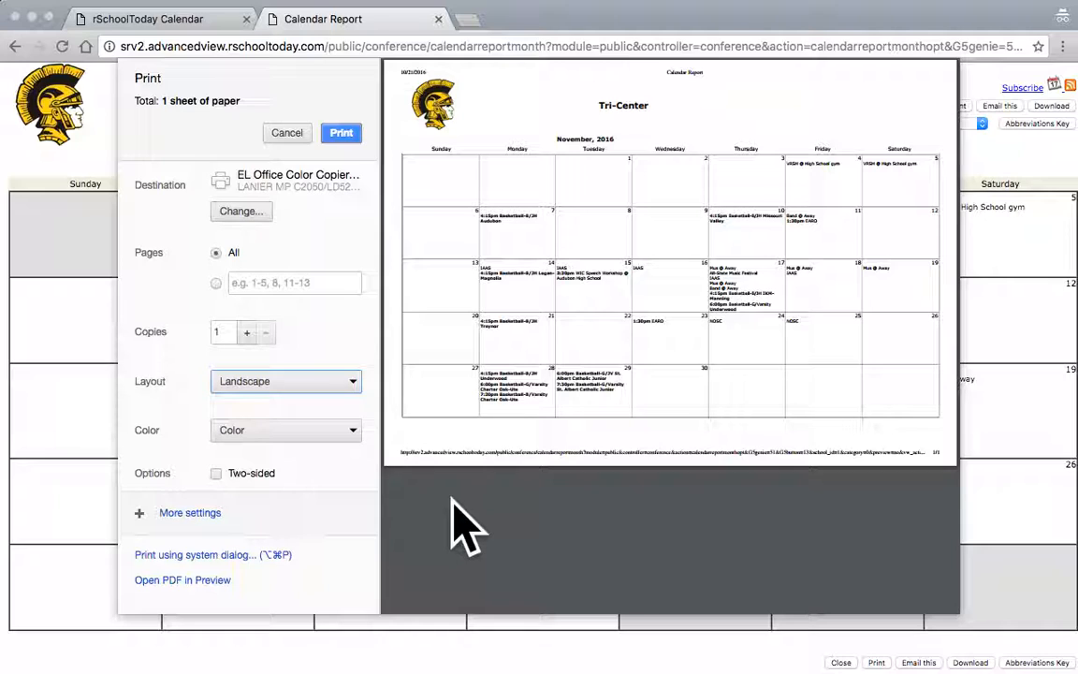